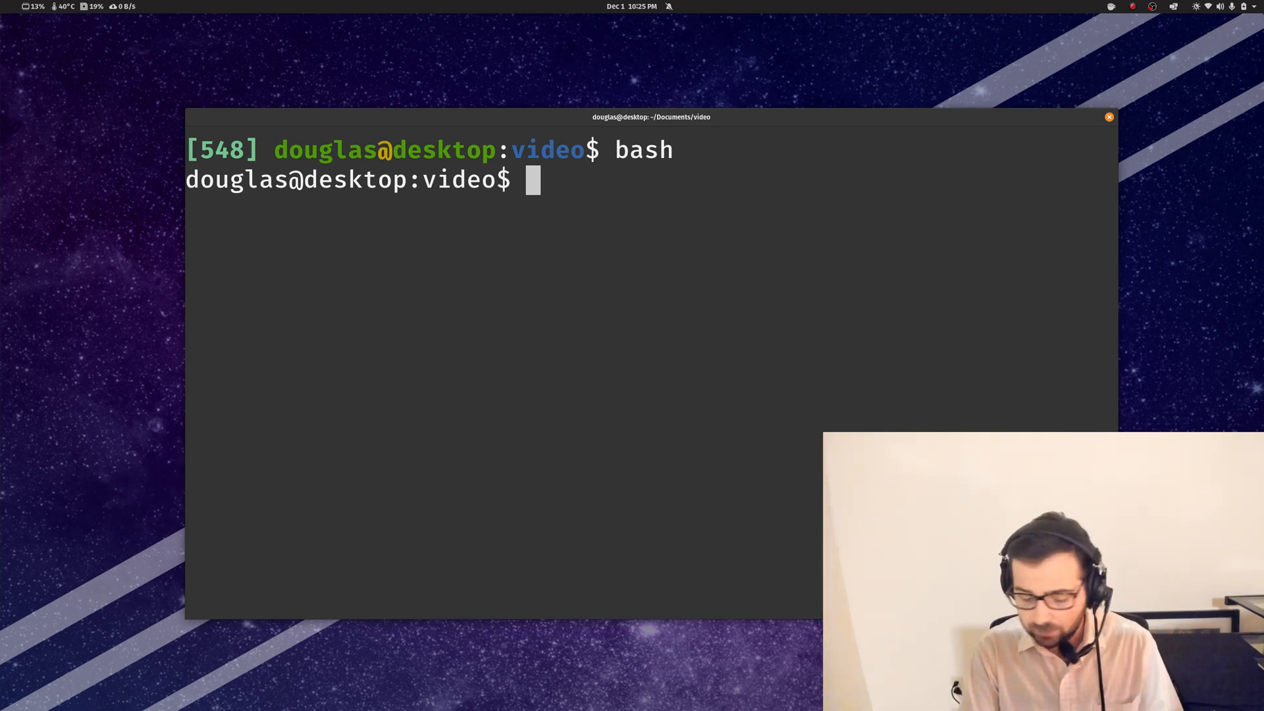
Step: Type the practice line 'hello there test test test' at the bash prompt without running it
type("hello")
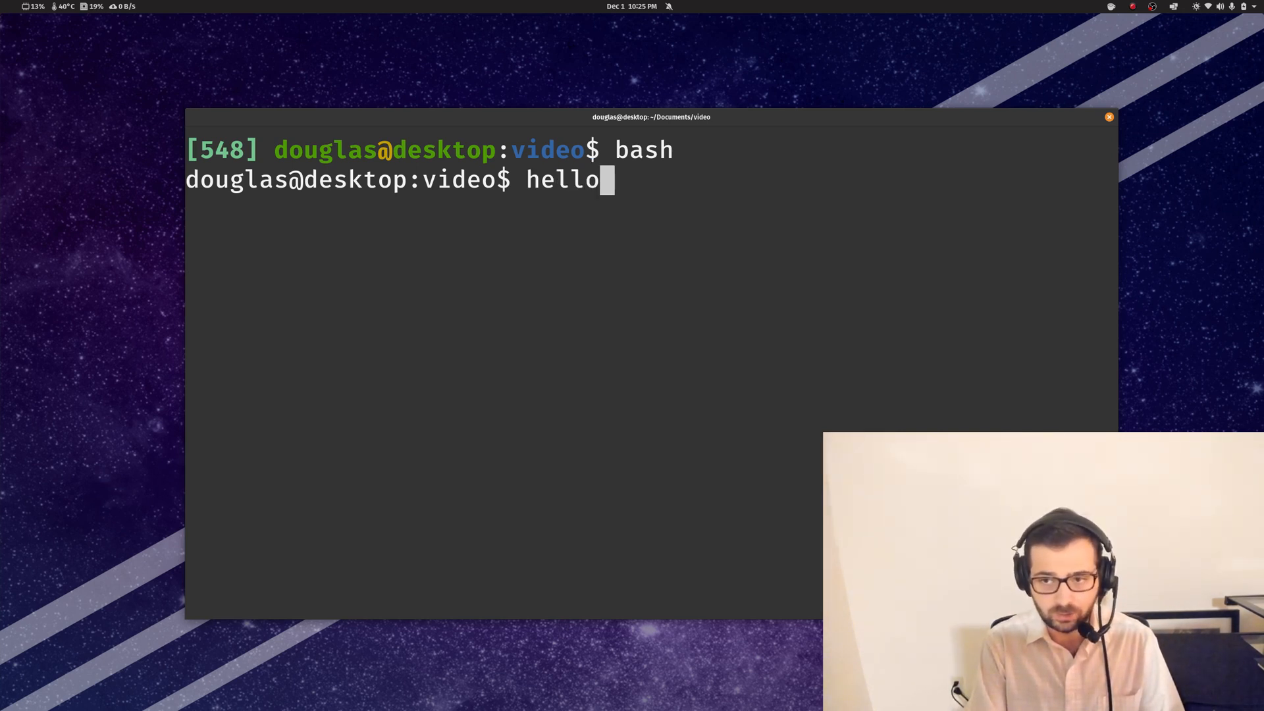
type("there test test")
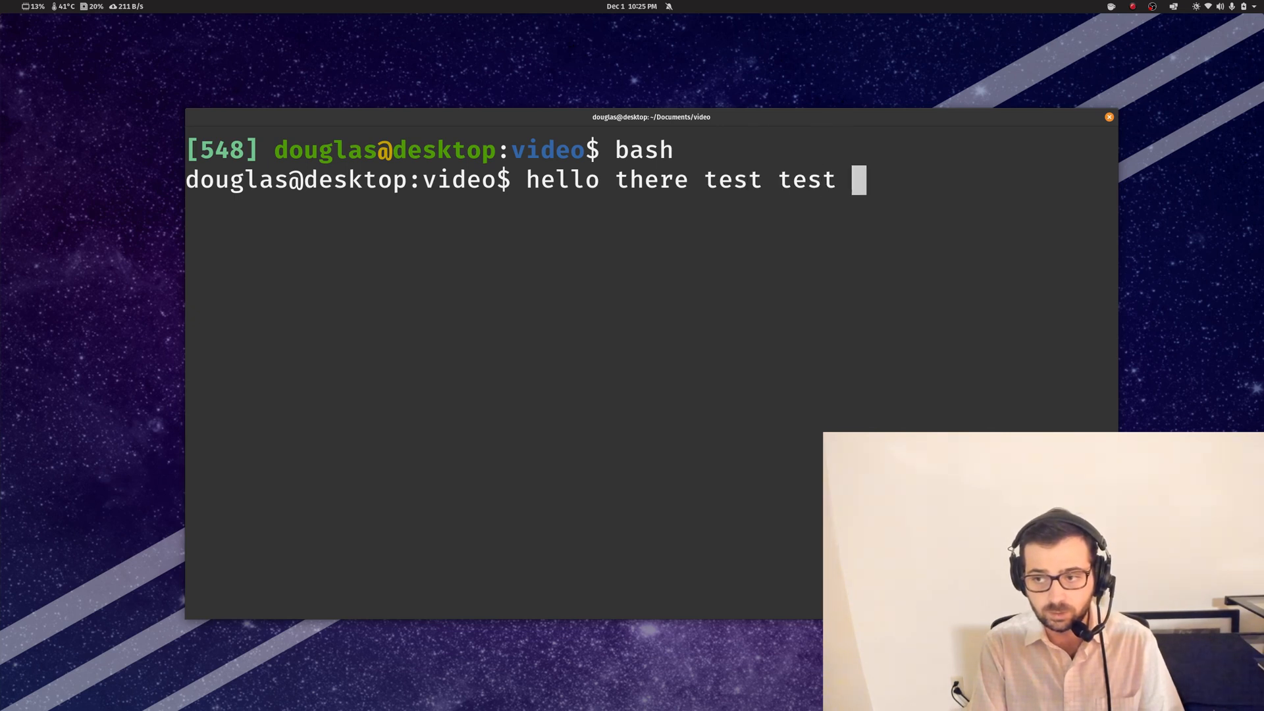
type("test")
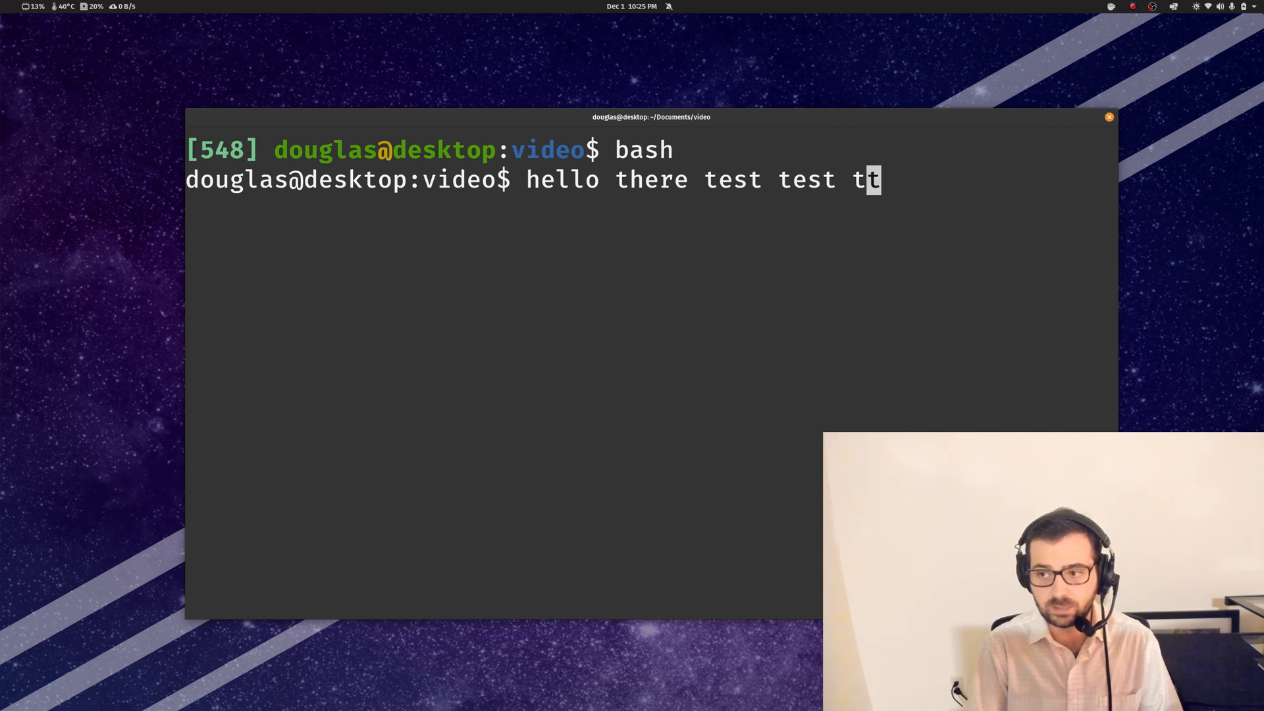
type("est")
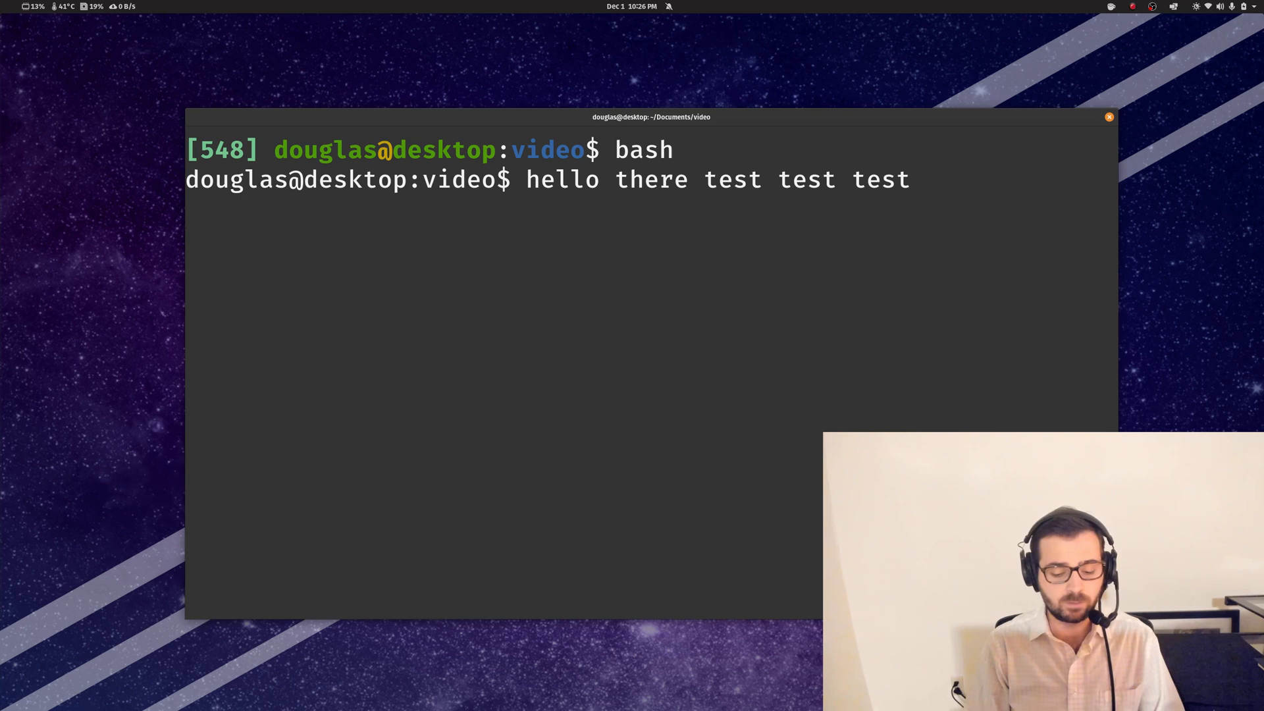
Step: Replace the practice text with apt-get update and run it, getting permission denied
key("BackSpace")
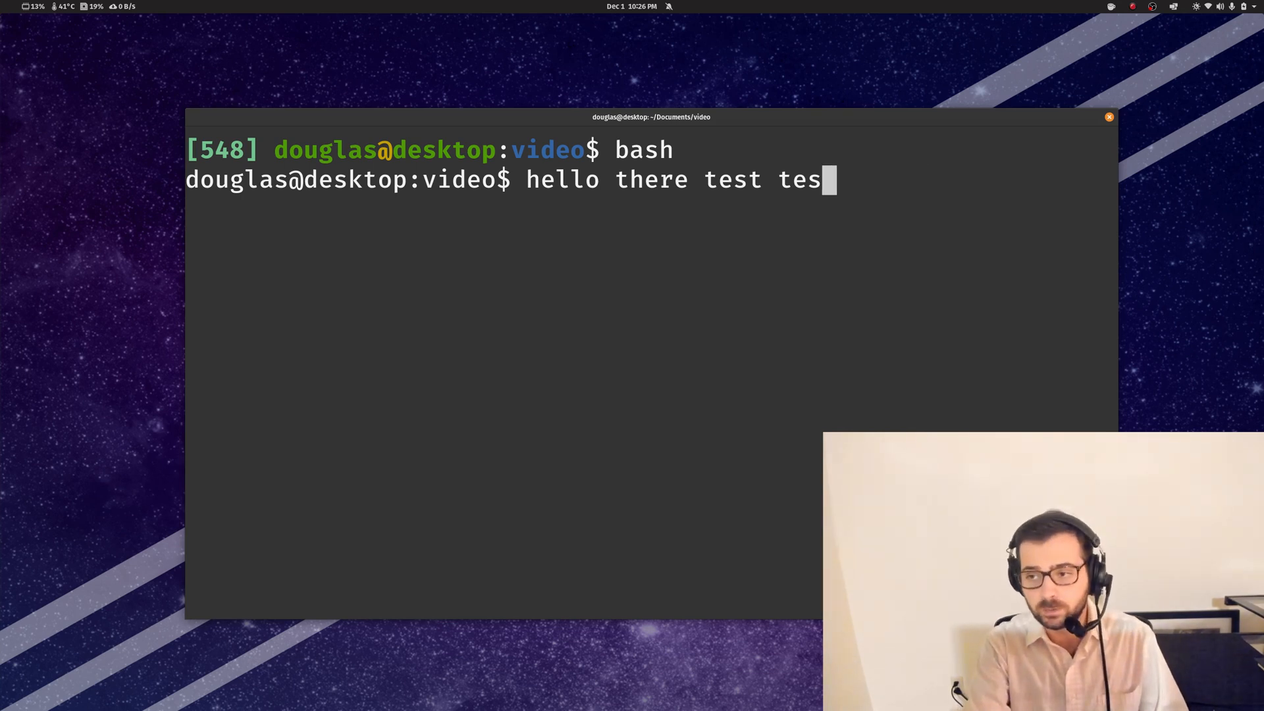
type("apt-")
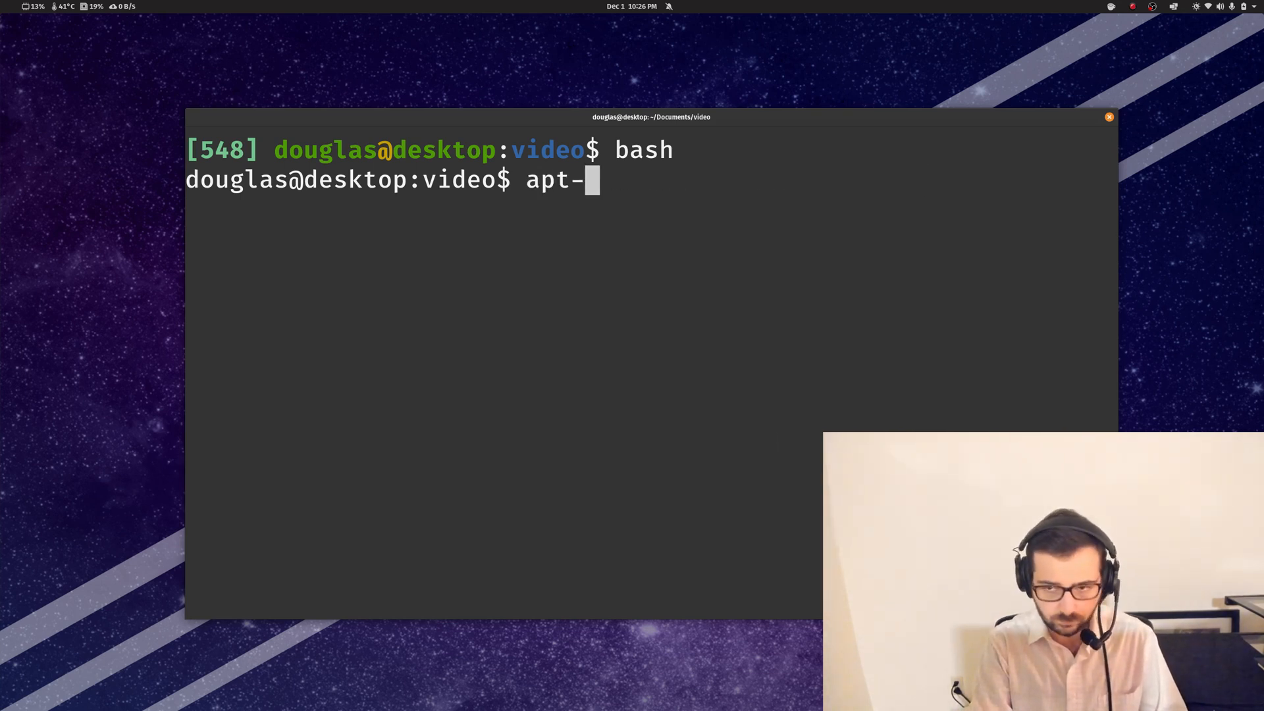
key("Return")
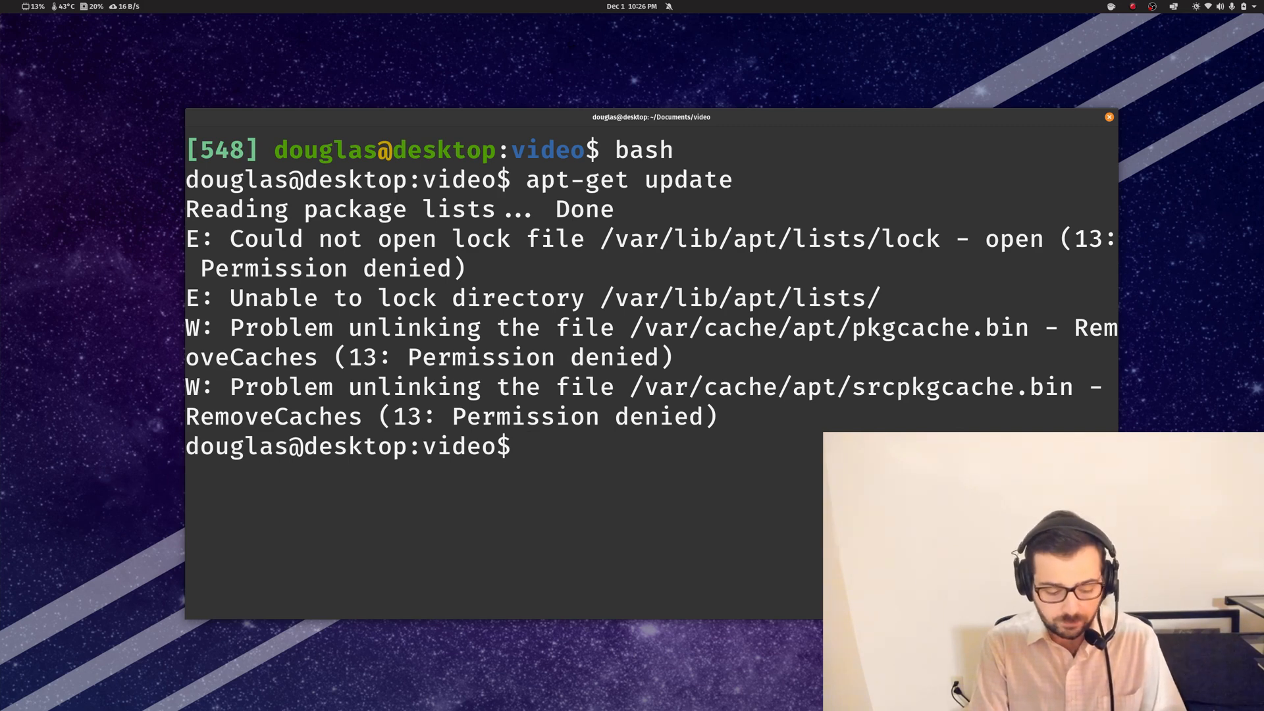
Step: Compose a sudo retry of apt-get update and abandon it without running
type("sudo !")
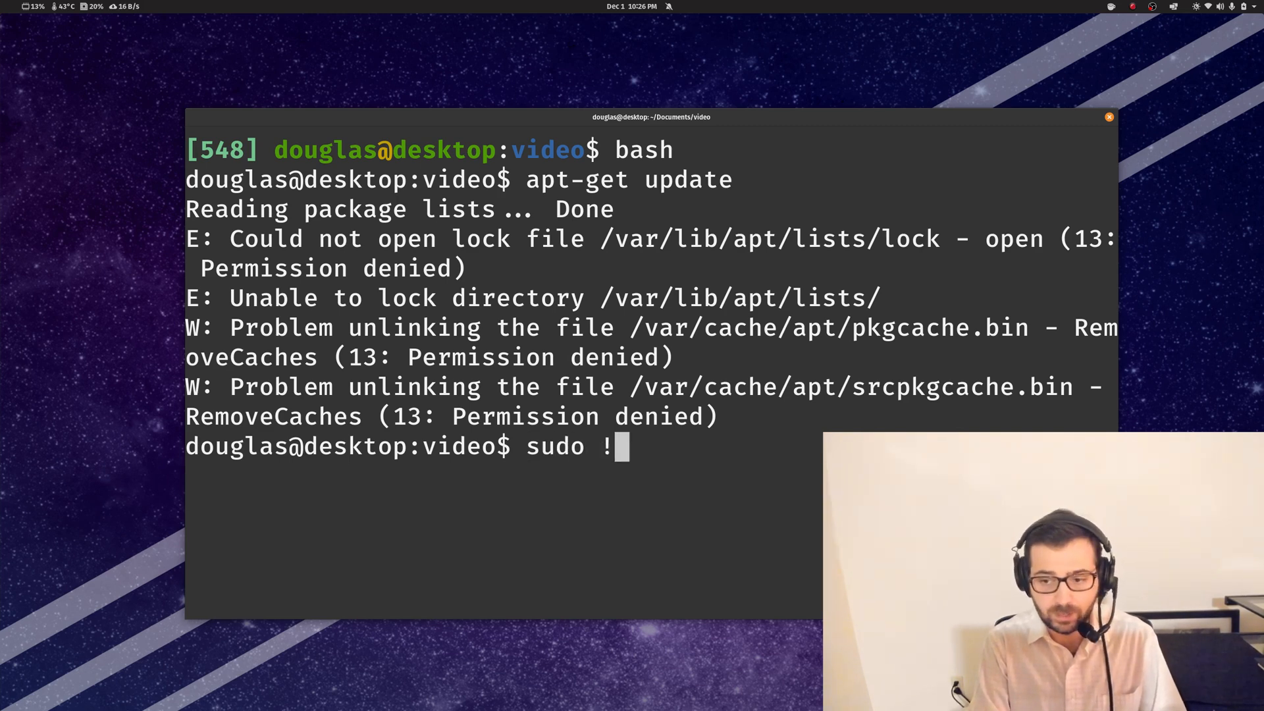
type("!")
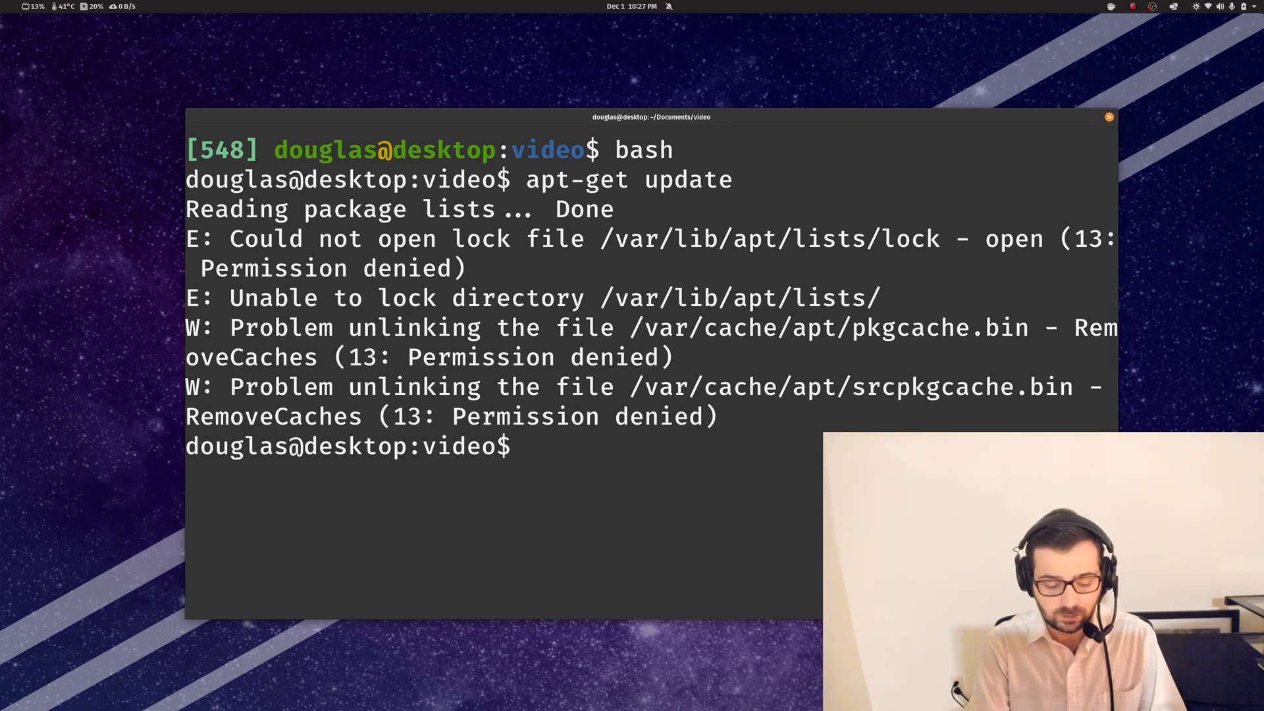
type("apt-get update")
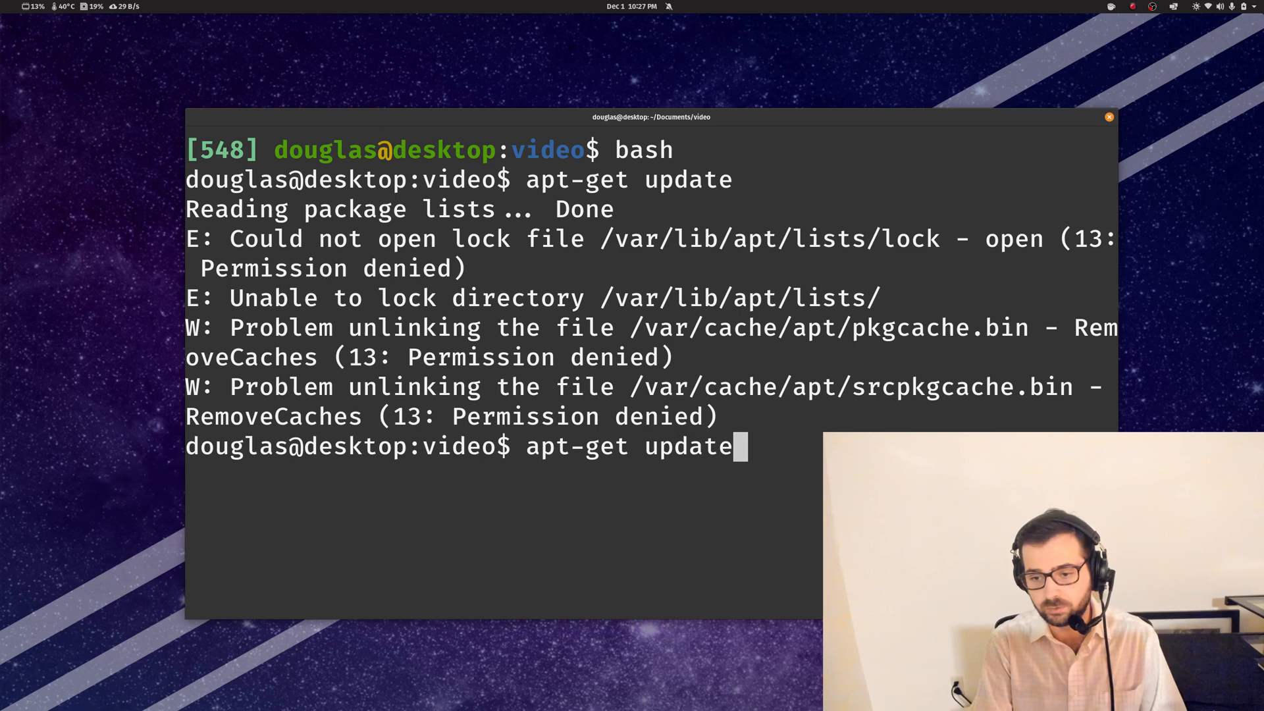
type("sudo ^C")
type("cl")
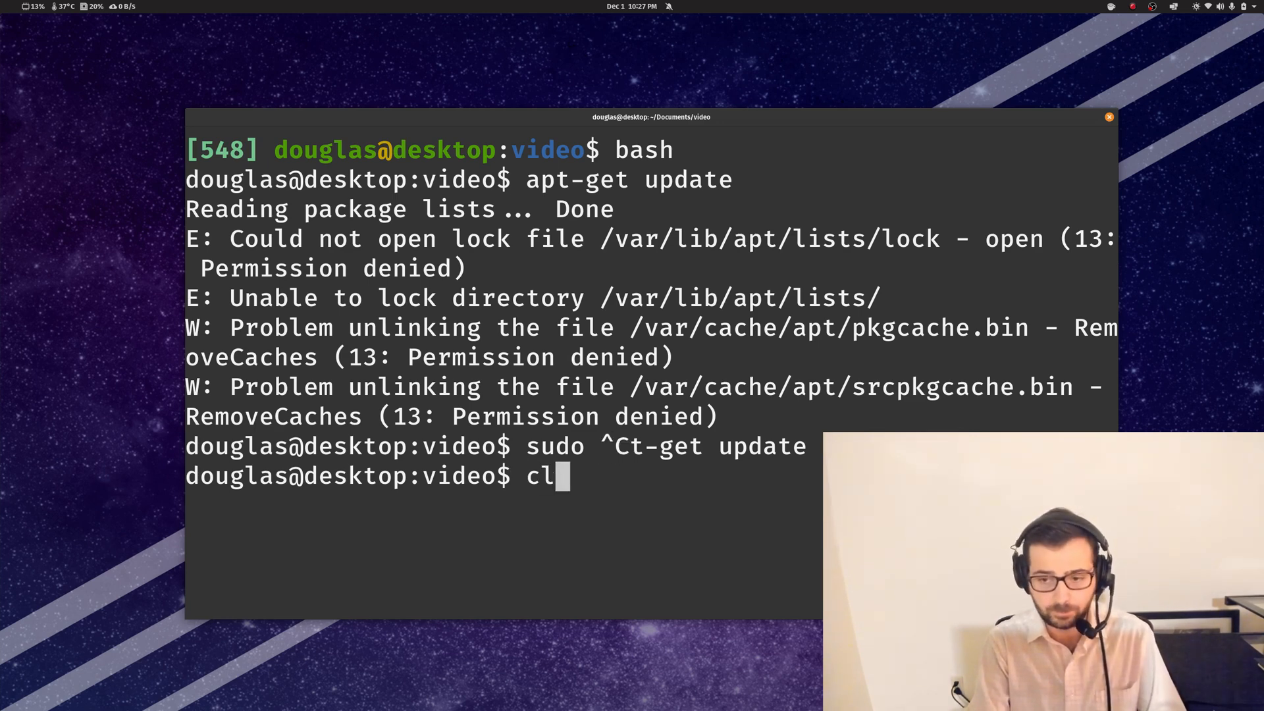
Step: Clear the screen and retype 'hello there test test test', fixing the transposed letters
key("Return")
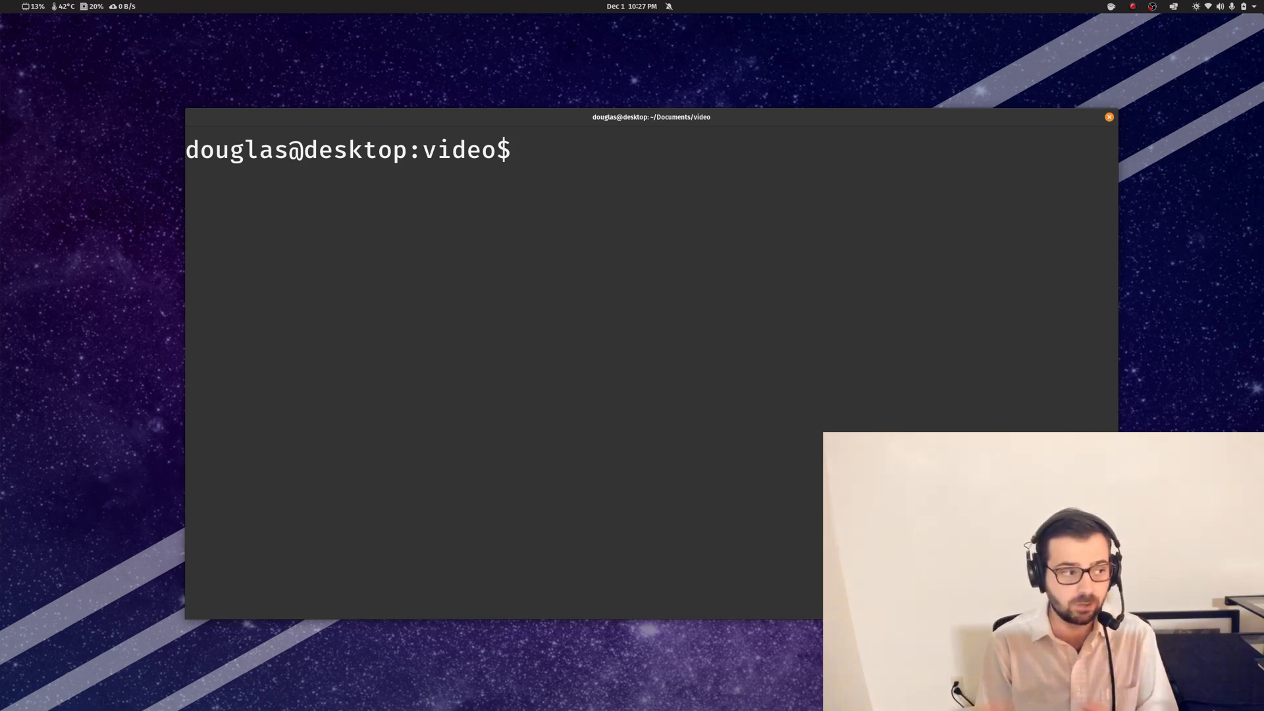
type("hello the")
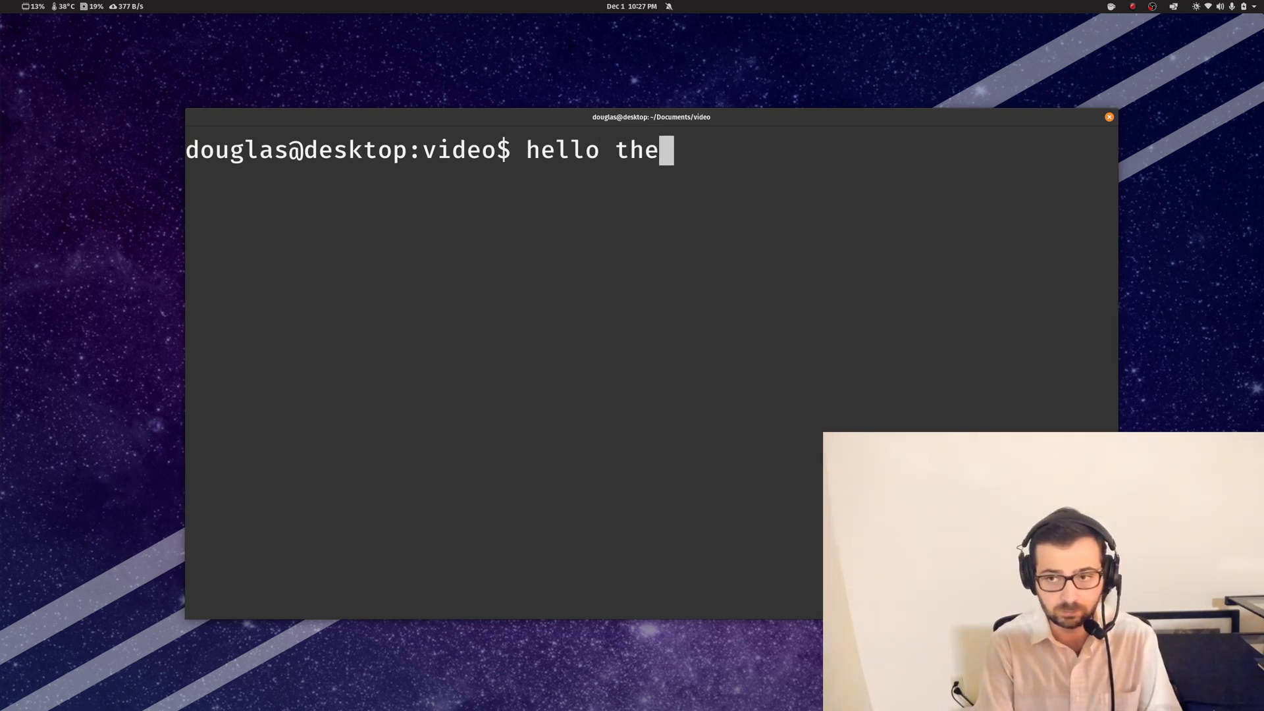
type("re test tes ttest")
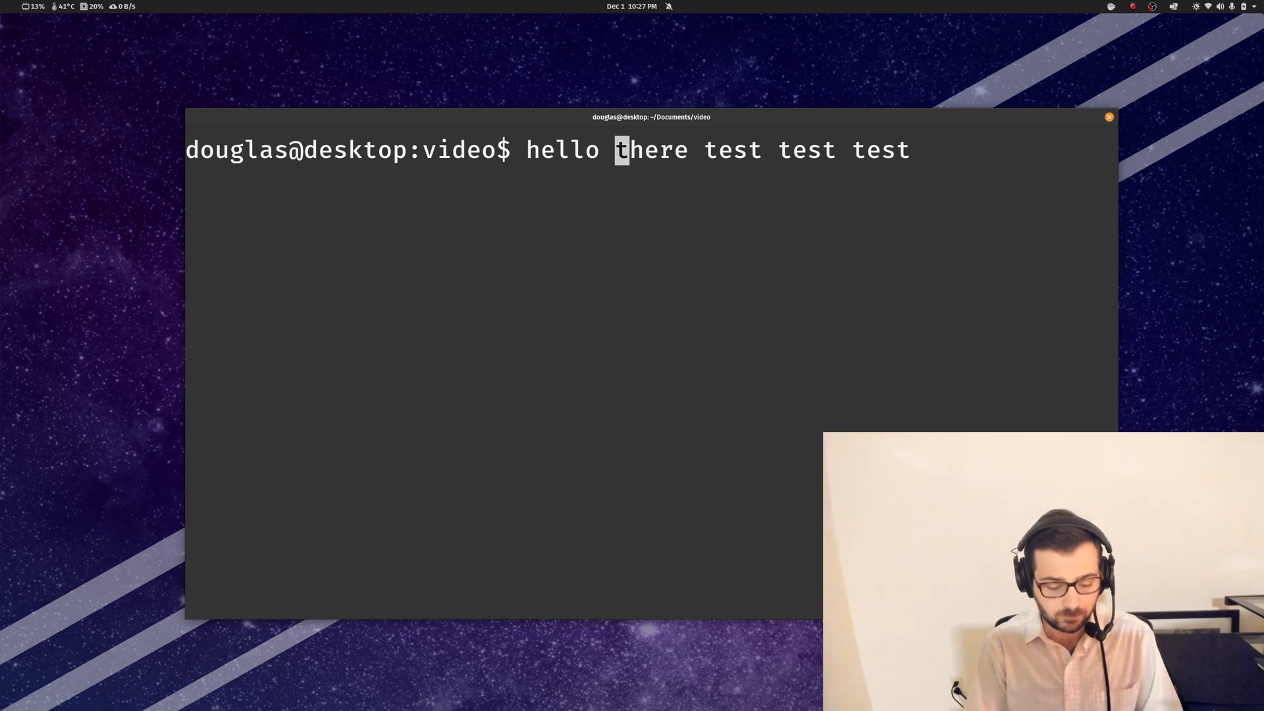
key("Right")
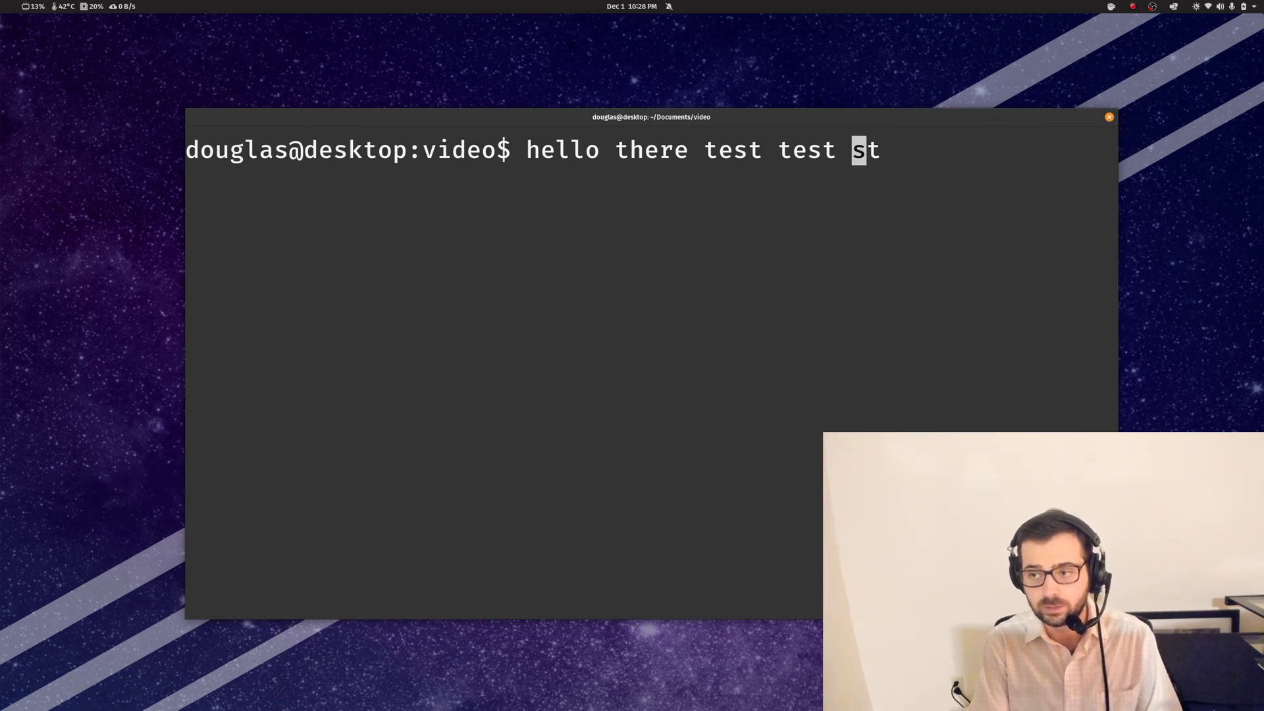
Step: Trim the last word so the line reads 'hello there test test st'
key("BackSpace")
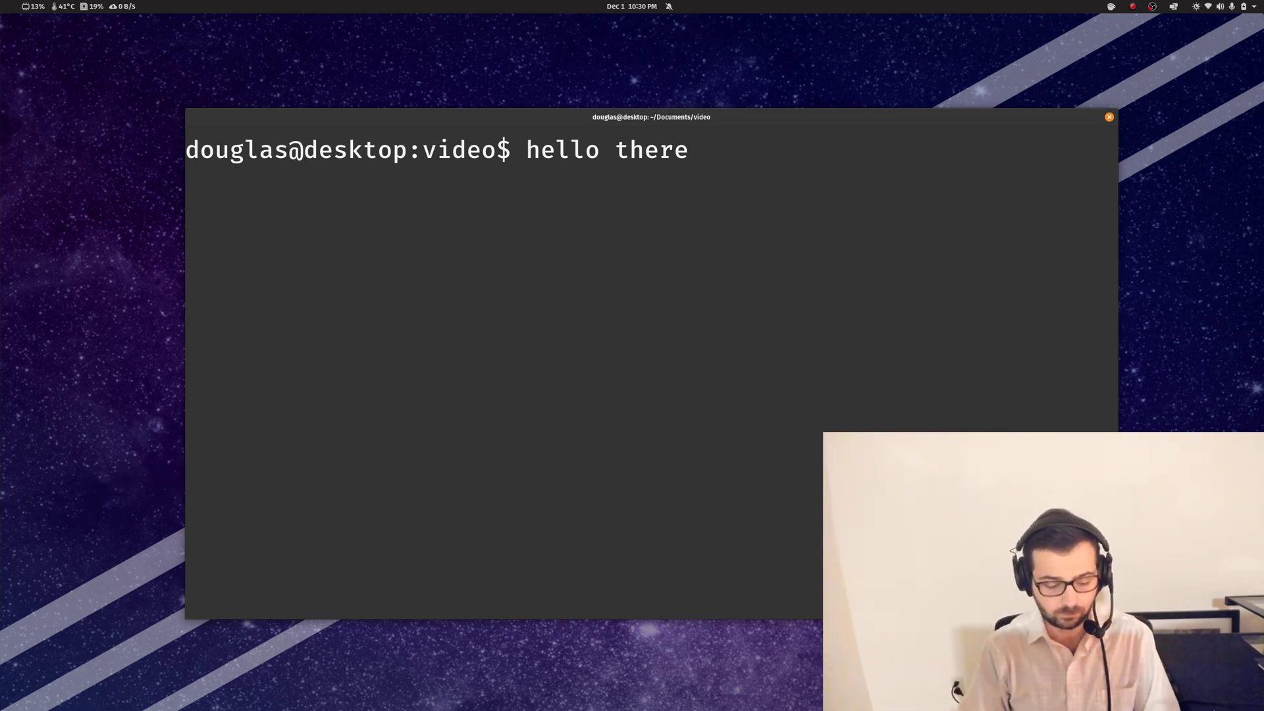
Step: Edit the prompt line so it reads 'test test'
type("test test")
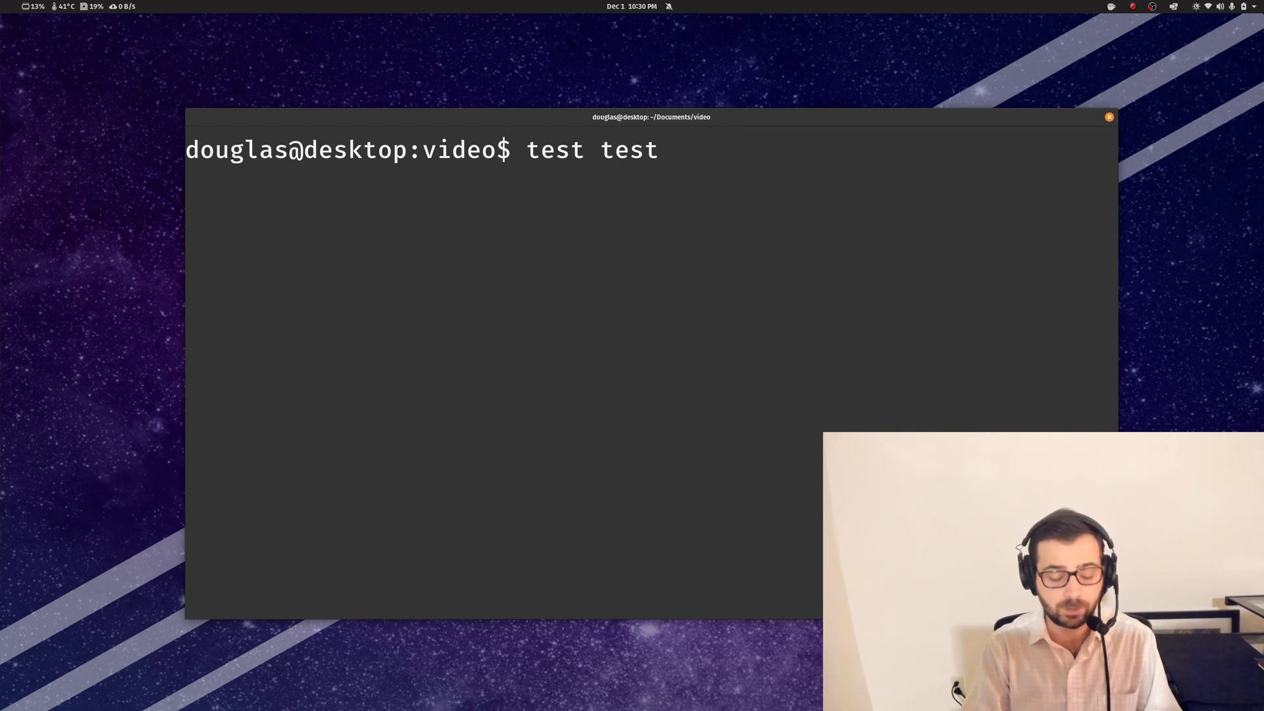
Step: Return to ksh, type 'hello there test test test' and erase the whole line with Ctrl+U
key("ctrl+c")
type("he")
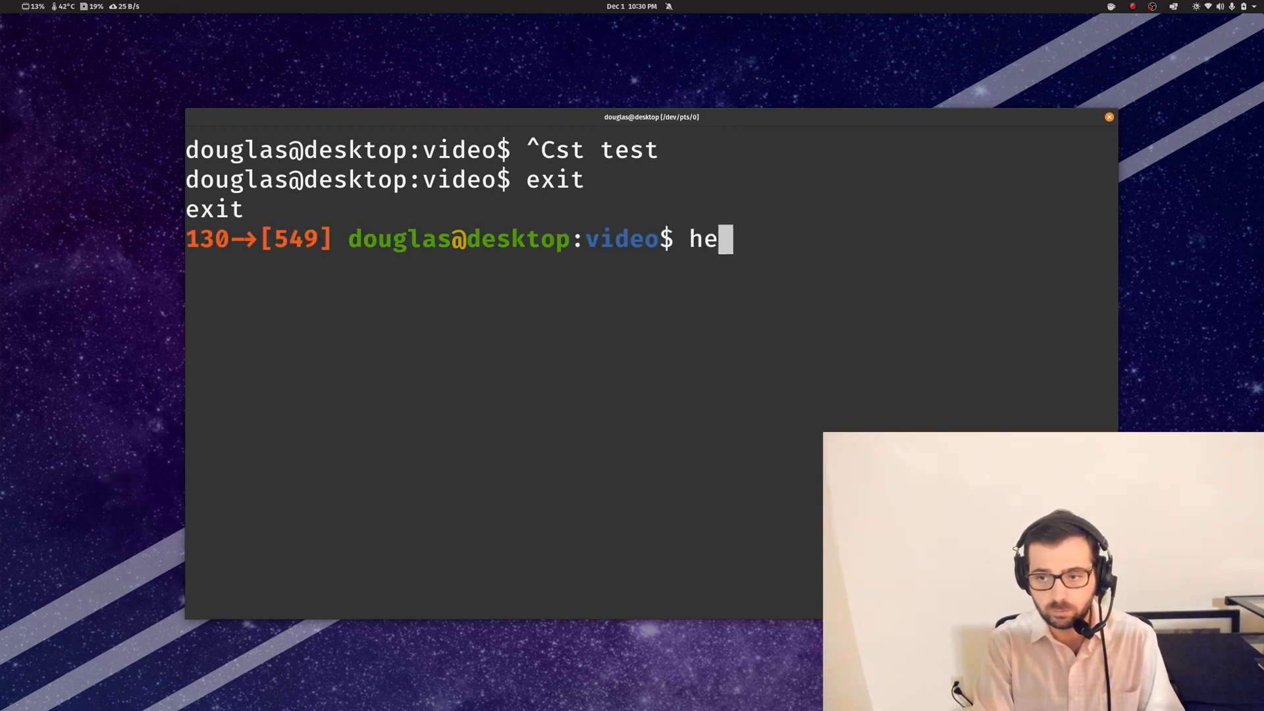
type("llo there test test t")
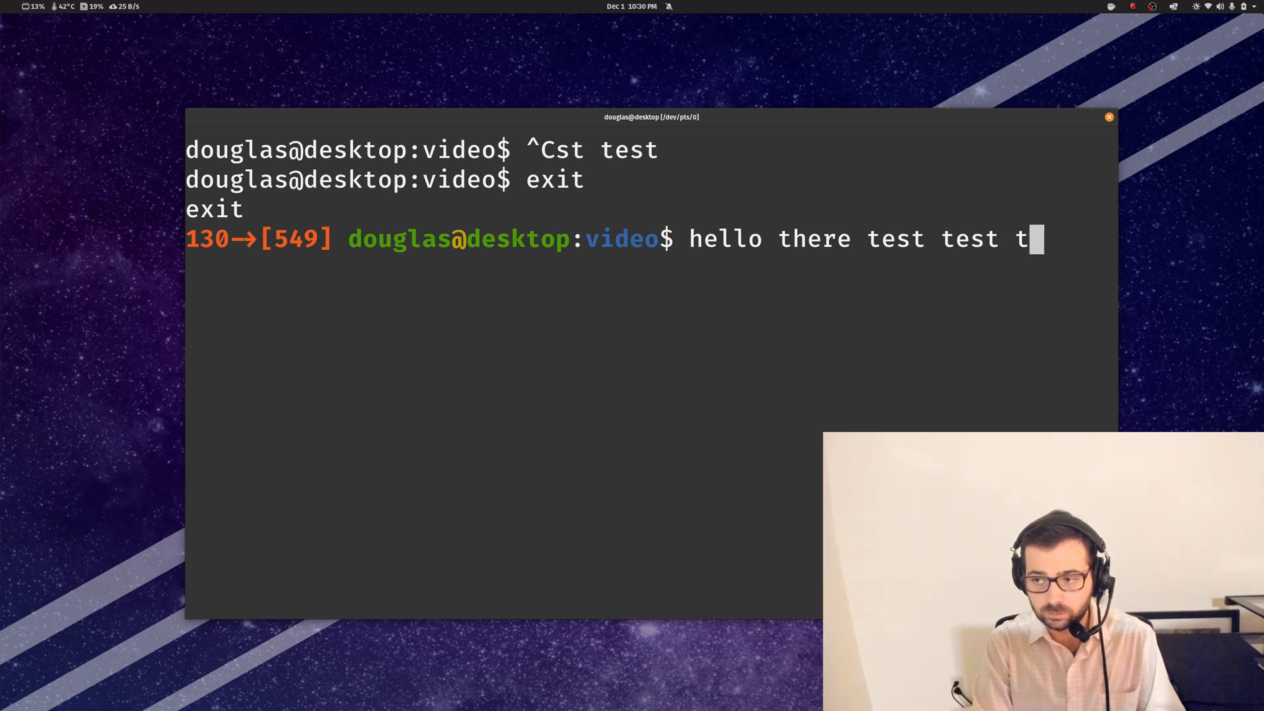
type("est")
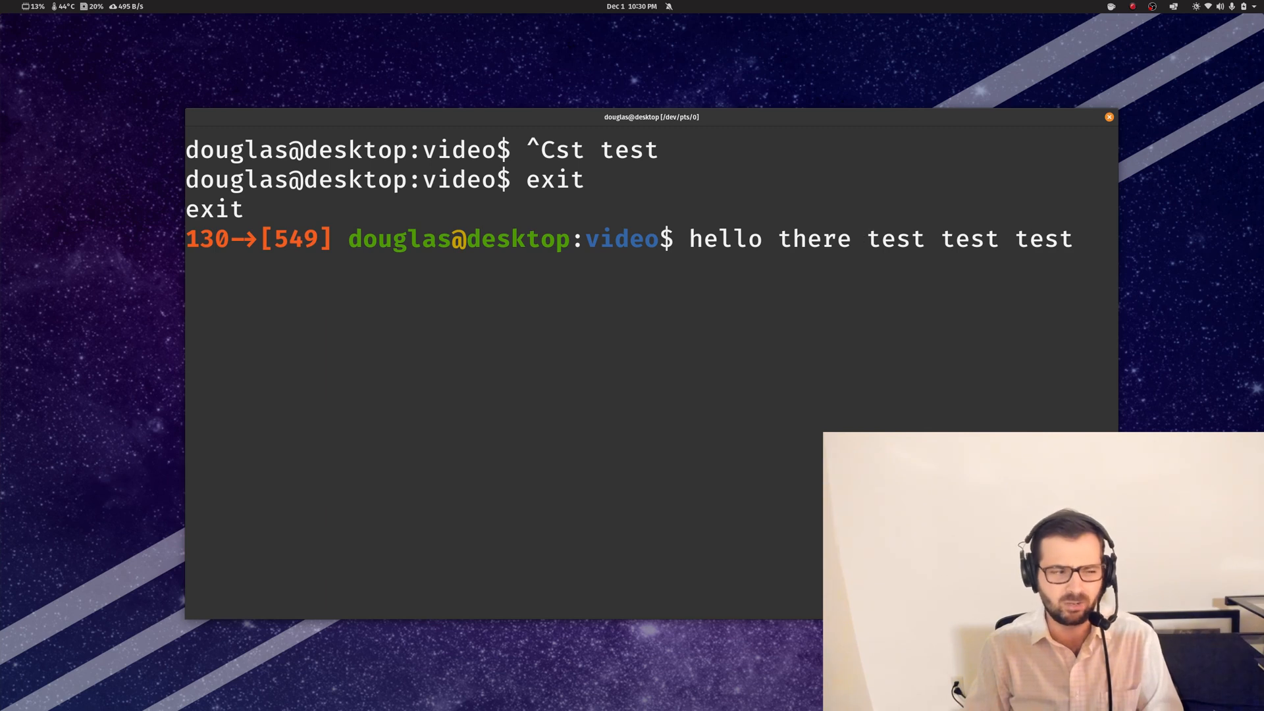
key("ctrl+u")
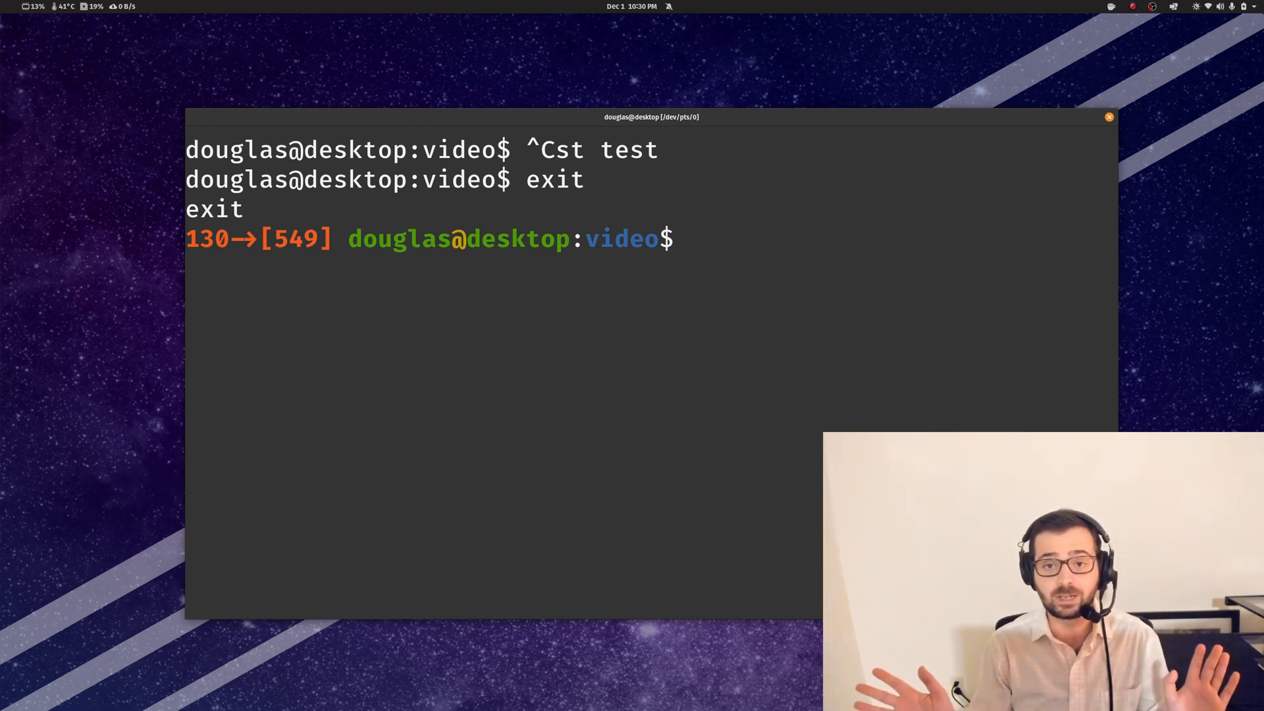
Step: Type further practice lines such as 'hello there stuff sutf' in ksh
type("hel")
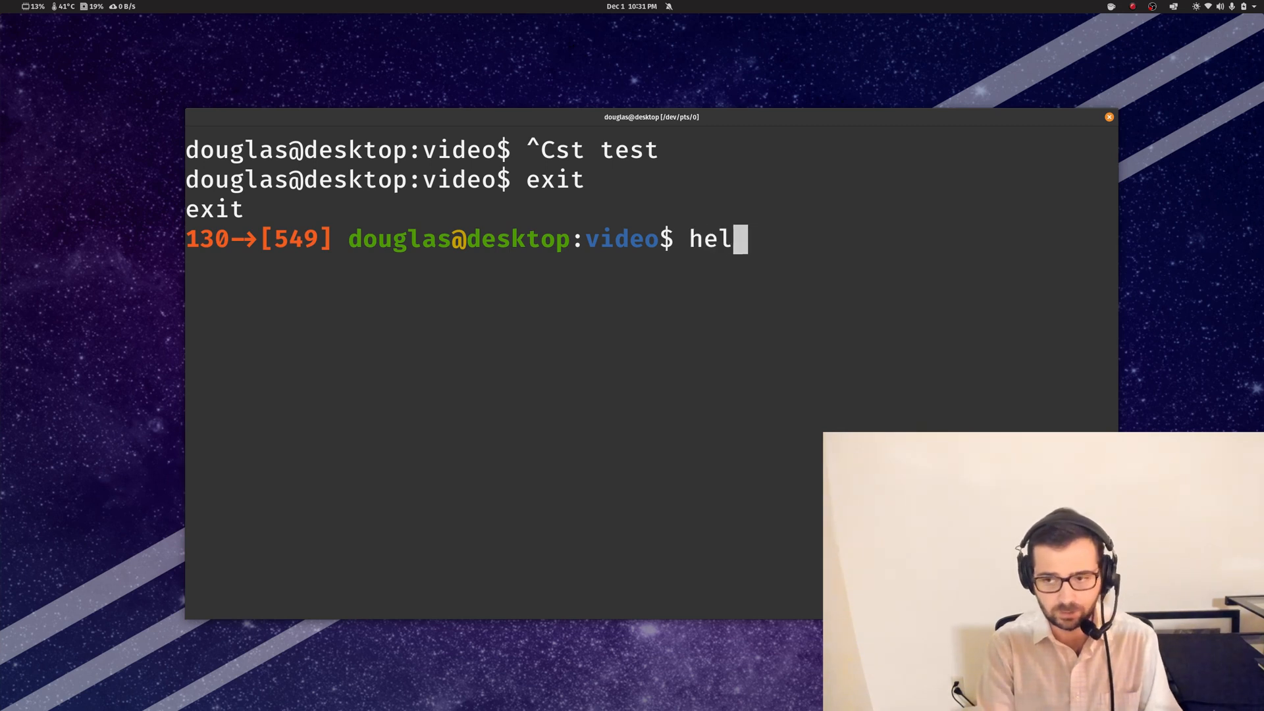
type("lo there s")
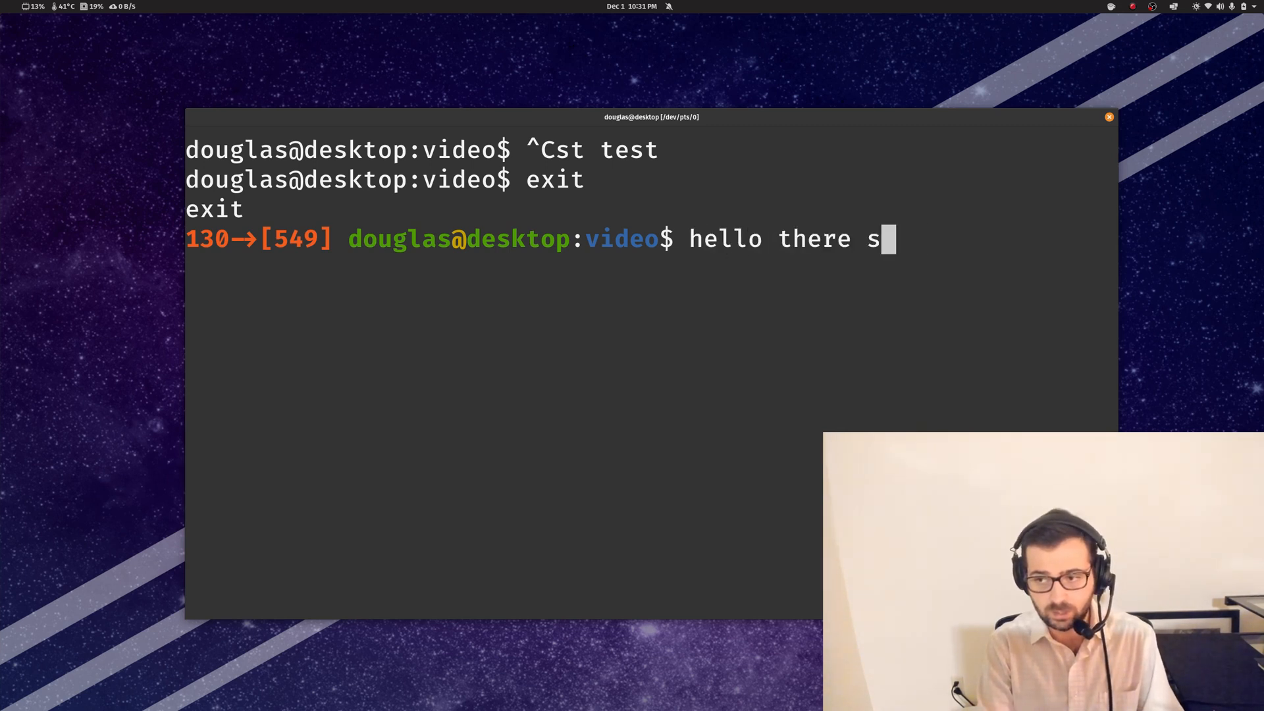
type("tuff sutf")
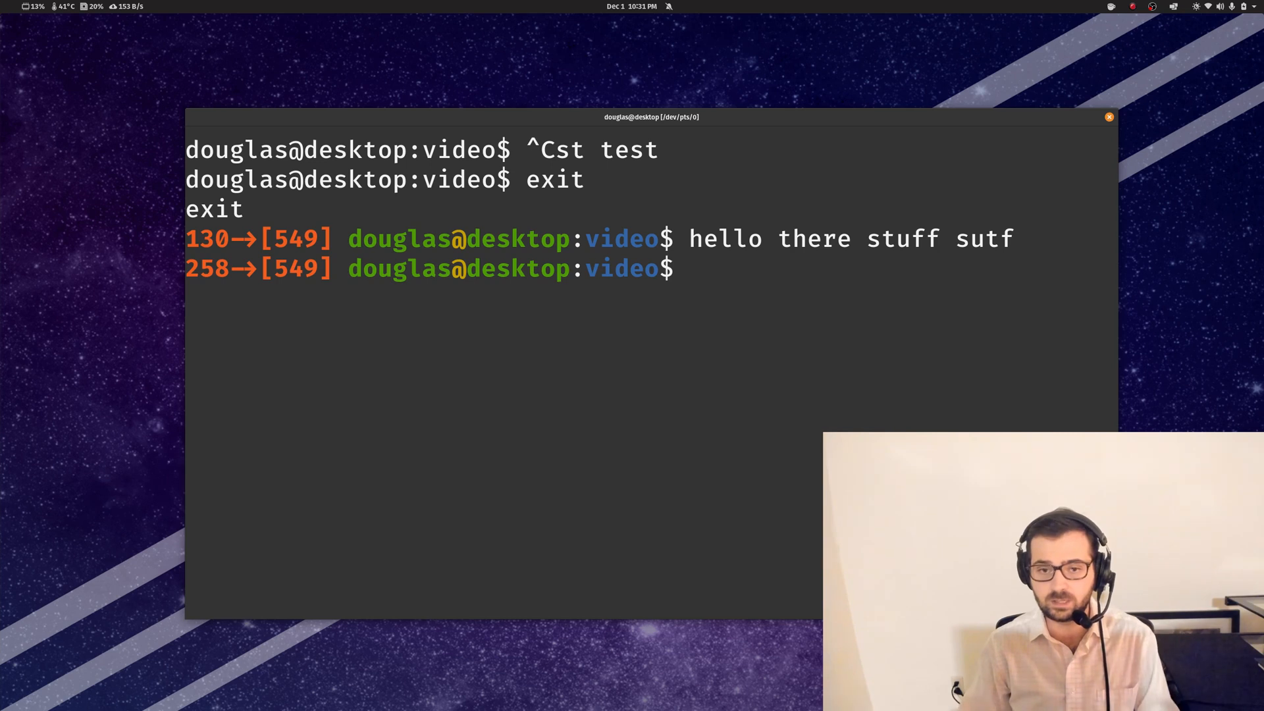
type("hello there tst")
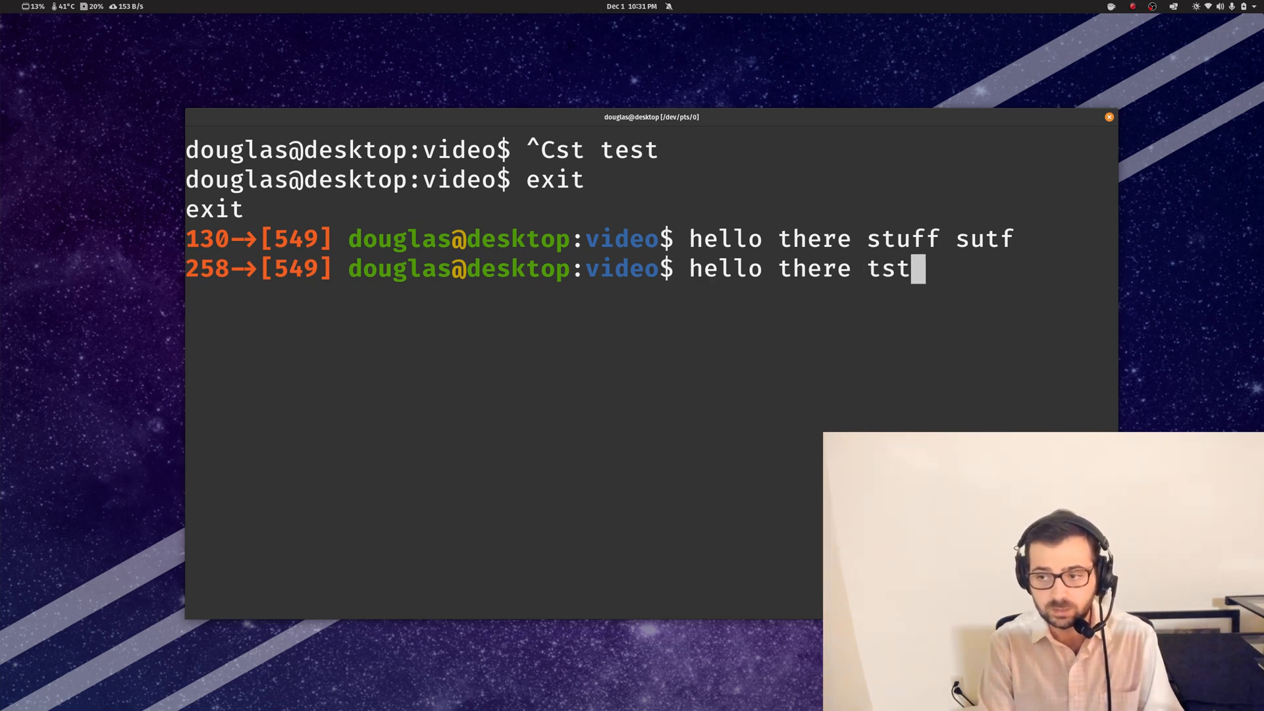
type("sdf")
type("bas")
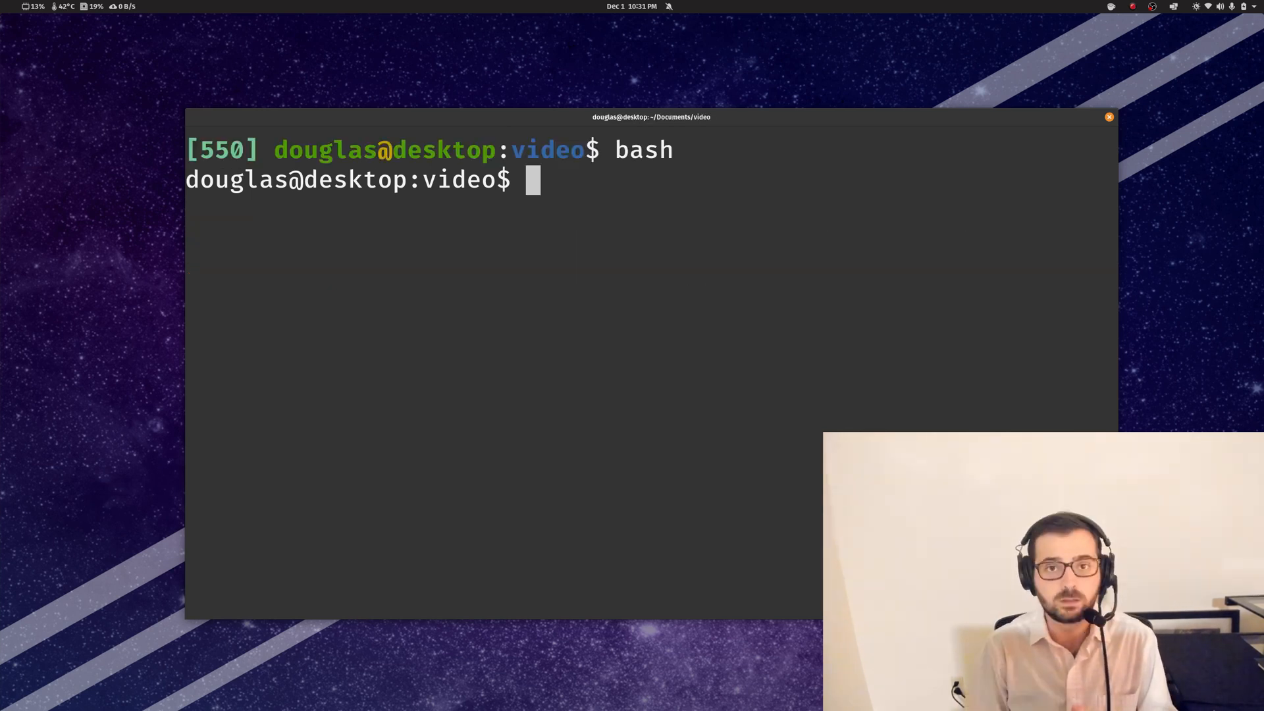
Step: In the new bash session type 'hello there Test' and 'echo $path', clearing each line
type("hello")
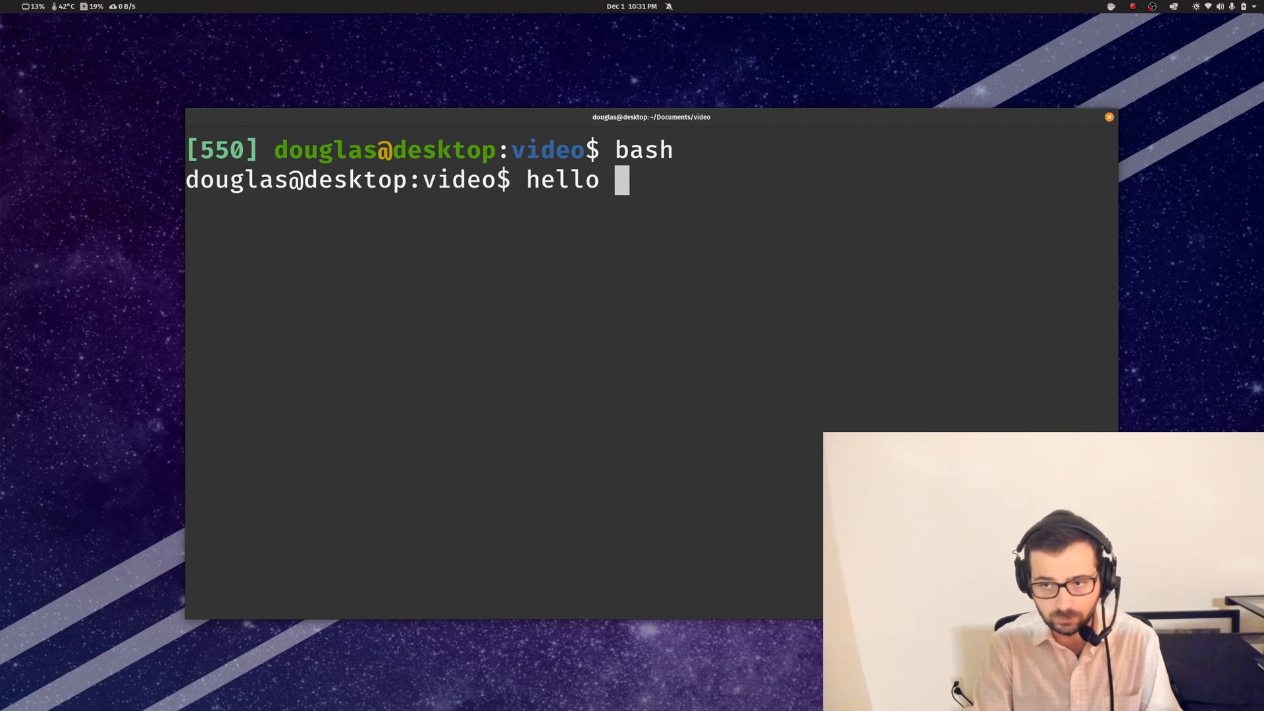
type("there Test")
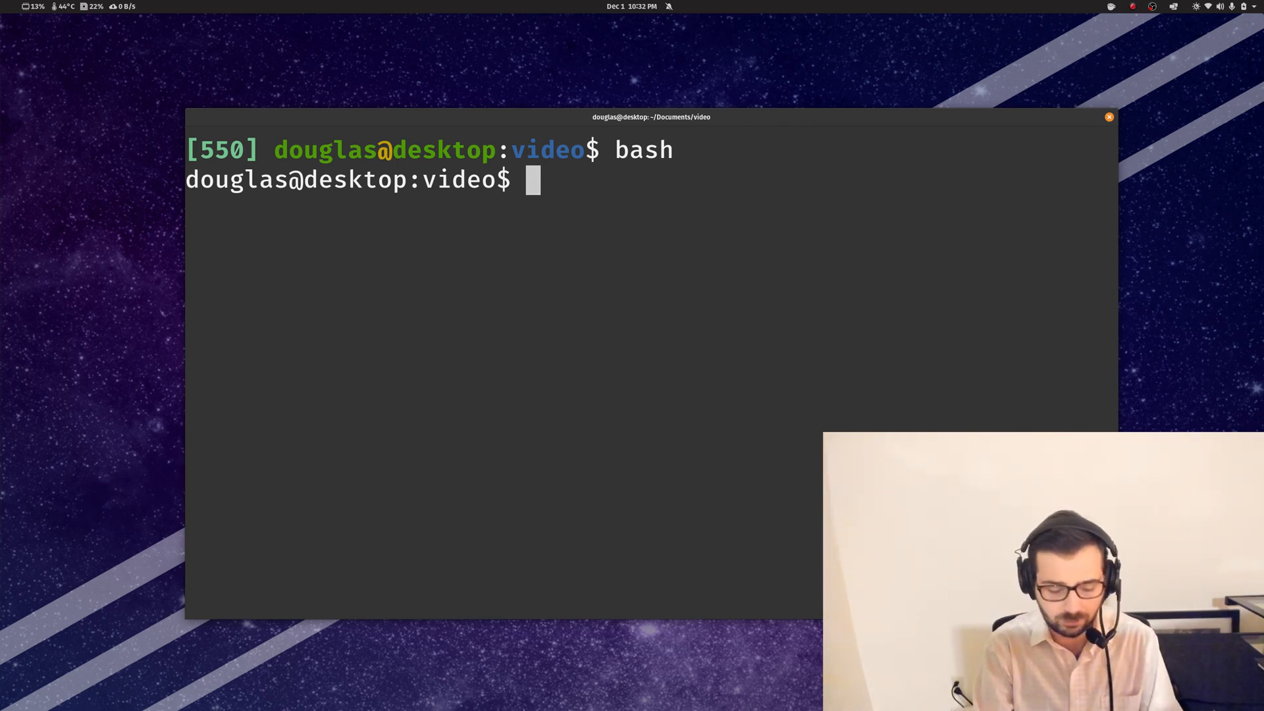
type("echo $path")
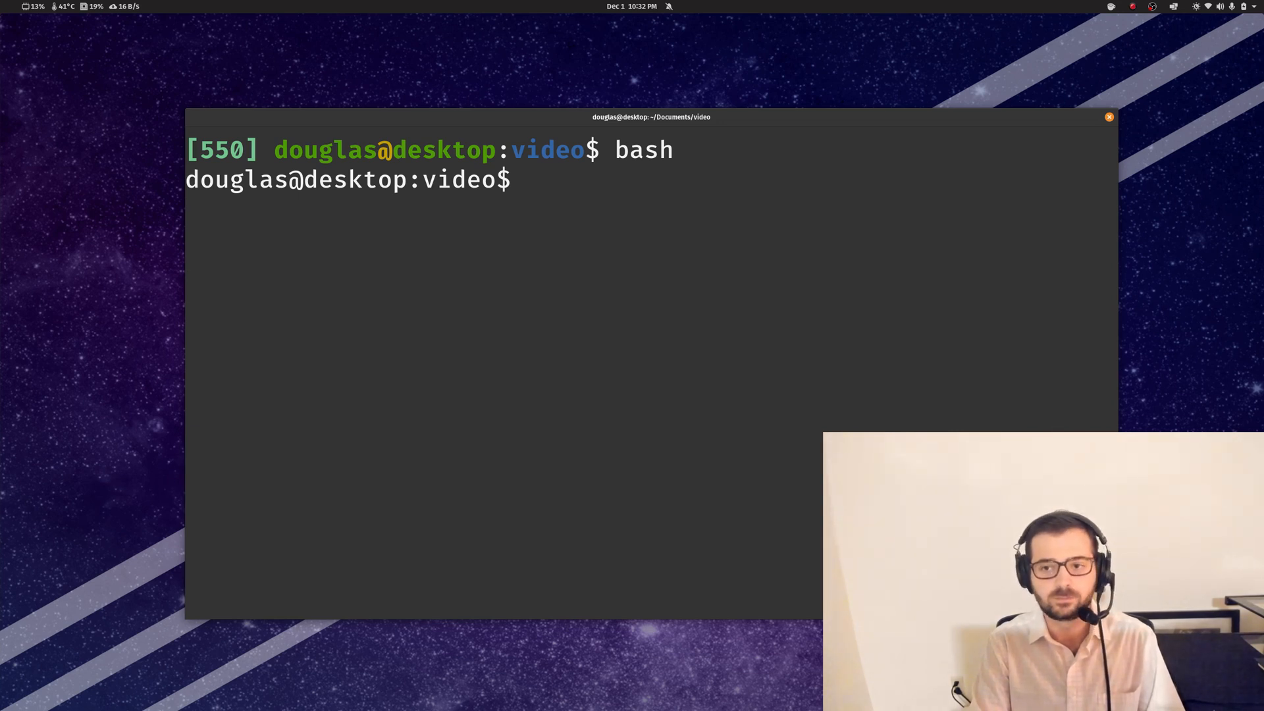
Step: Run sl, which reports command not found with an install suggestion
type("dc")
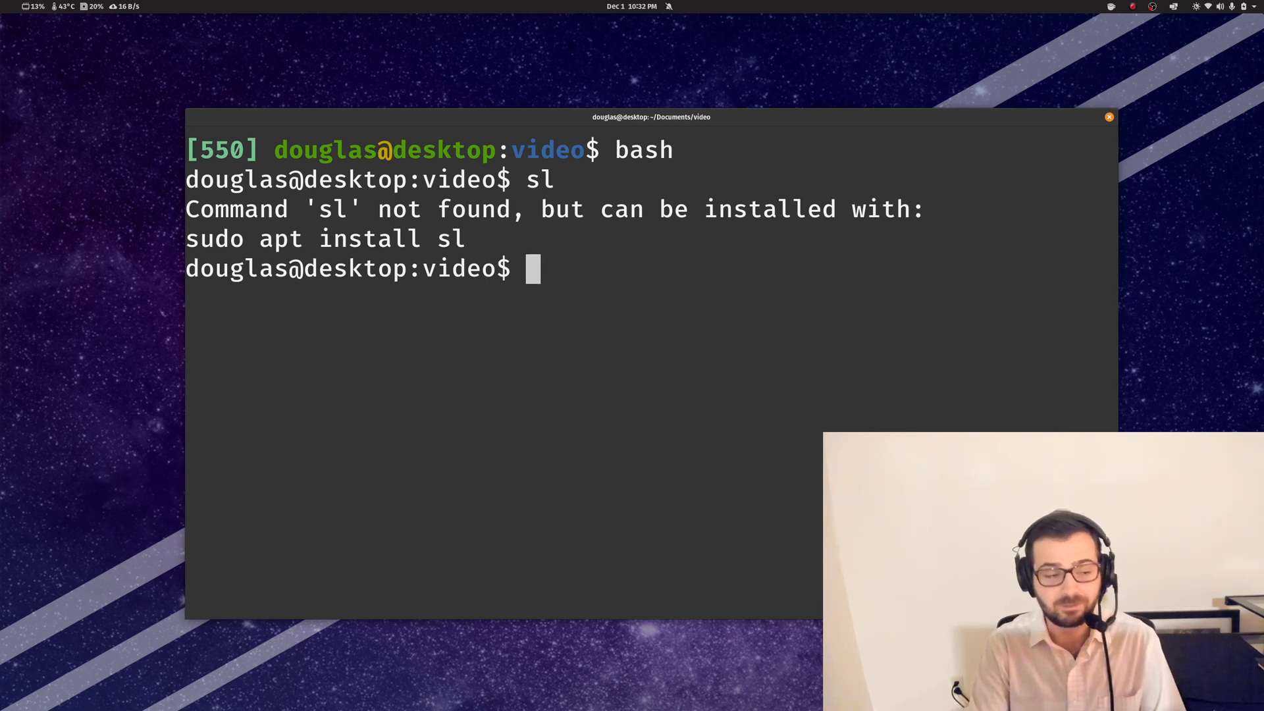
type("sl")
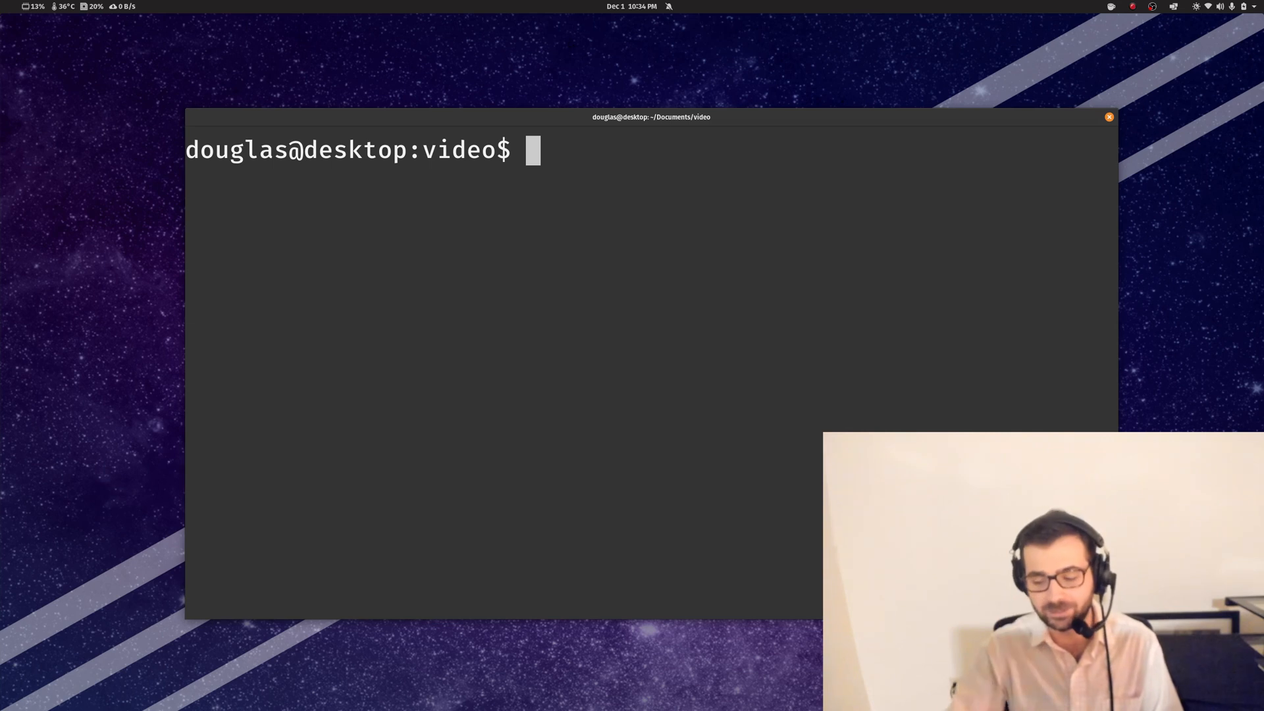
mouse_move(929, 191)
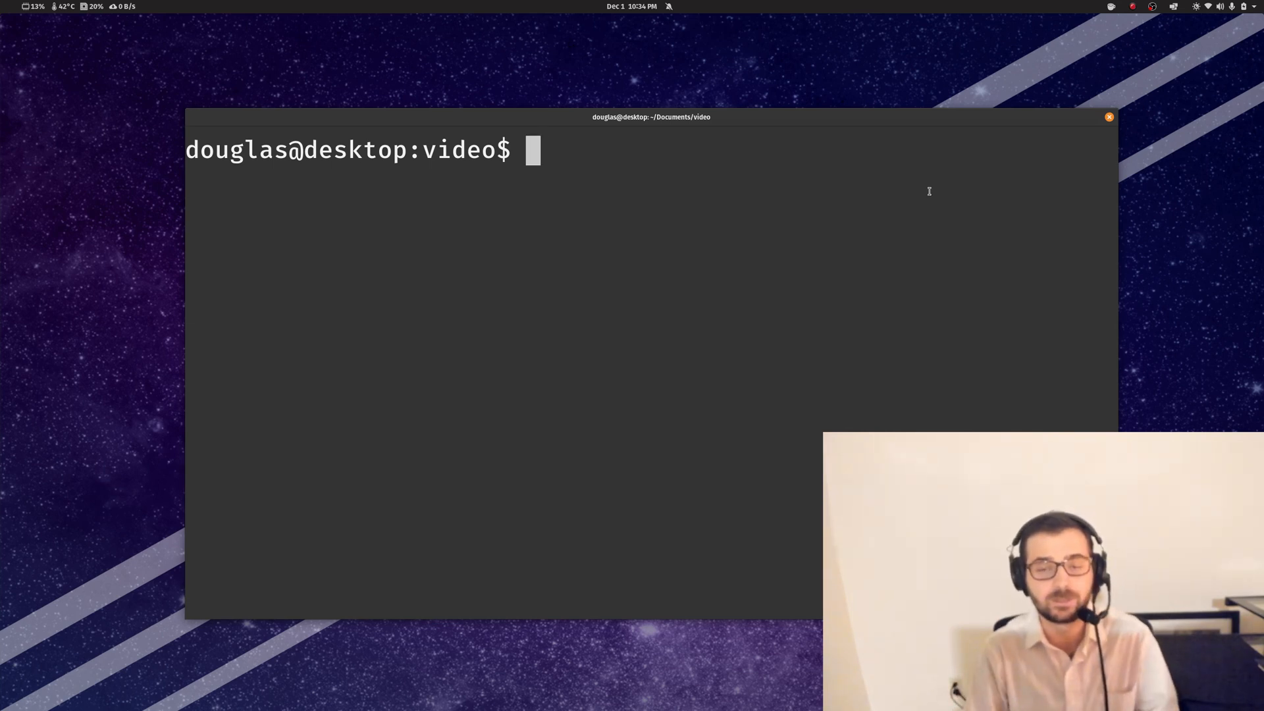